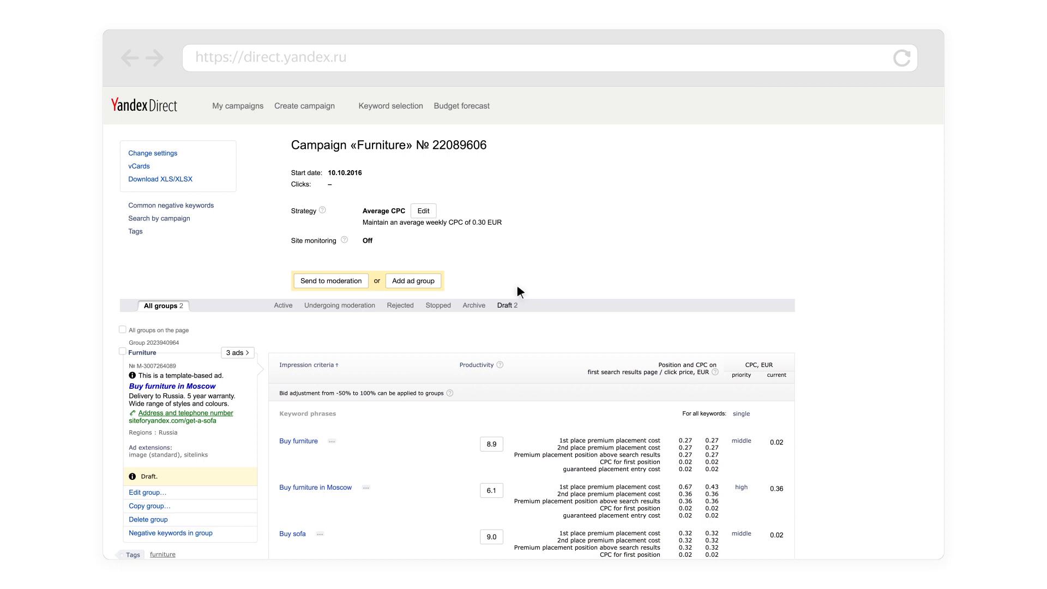
Bring up the Furniture campaign's display strategy dialog with Average CPC selected
left_click(423, 211)
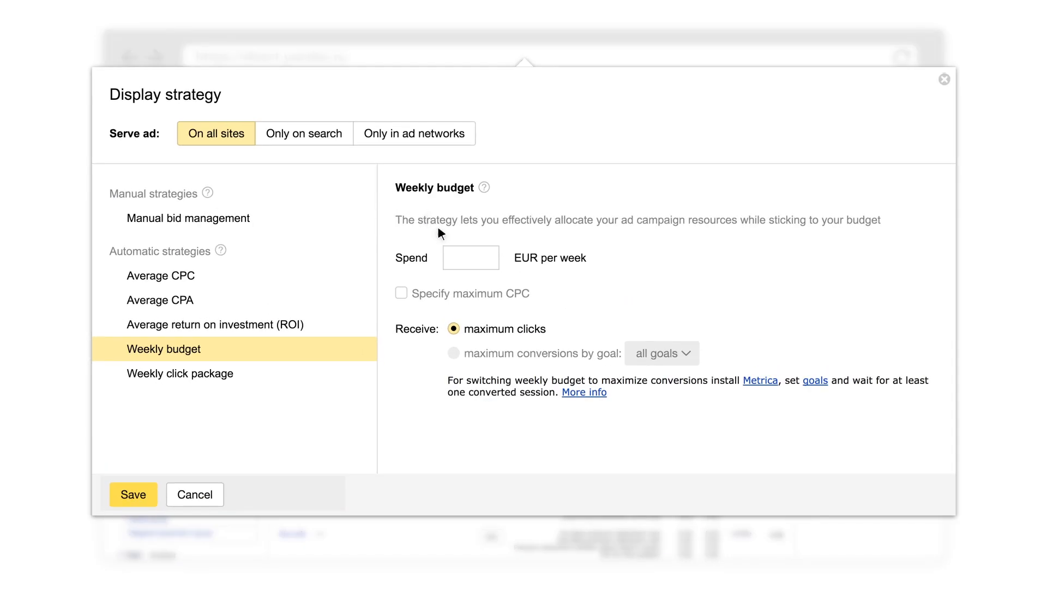
left_click(161, 275)
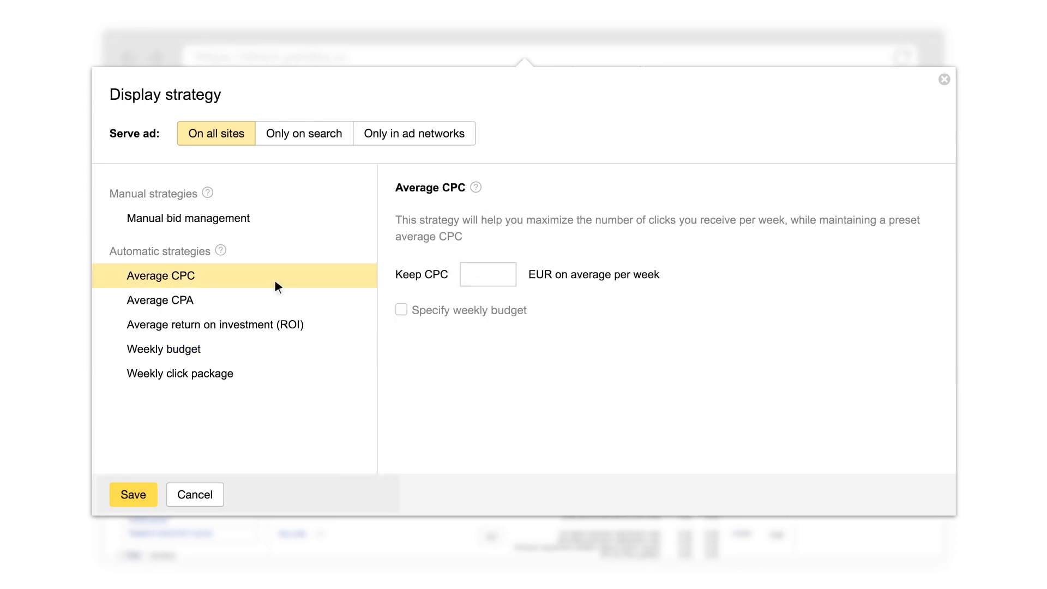
mouse_move(490, 284)
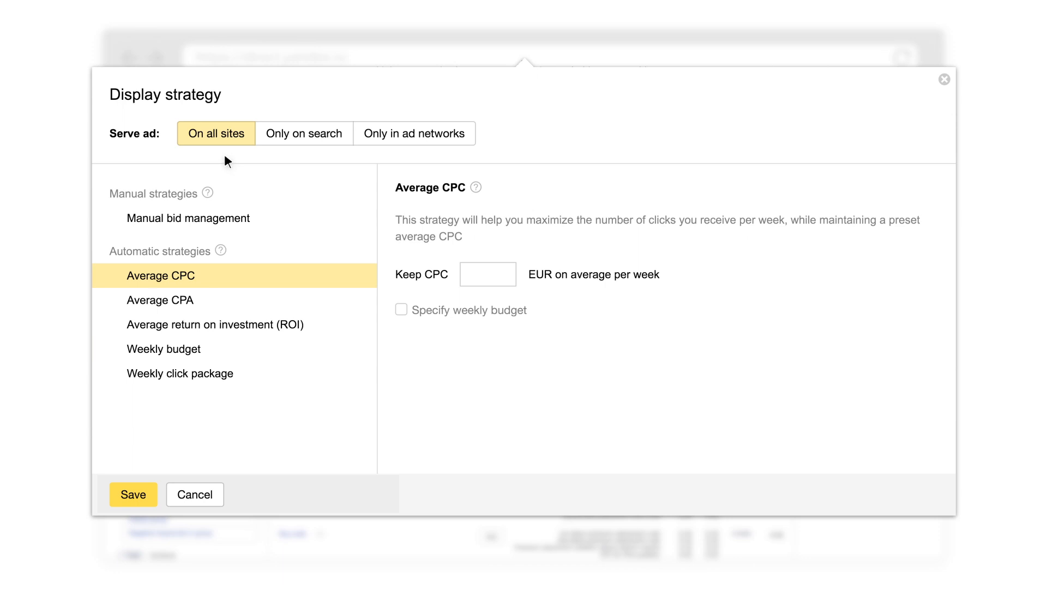
mouse_move(454, 162)
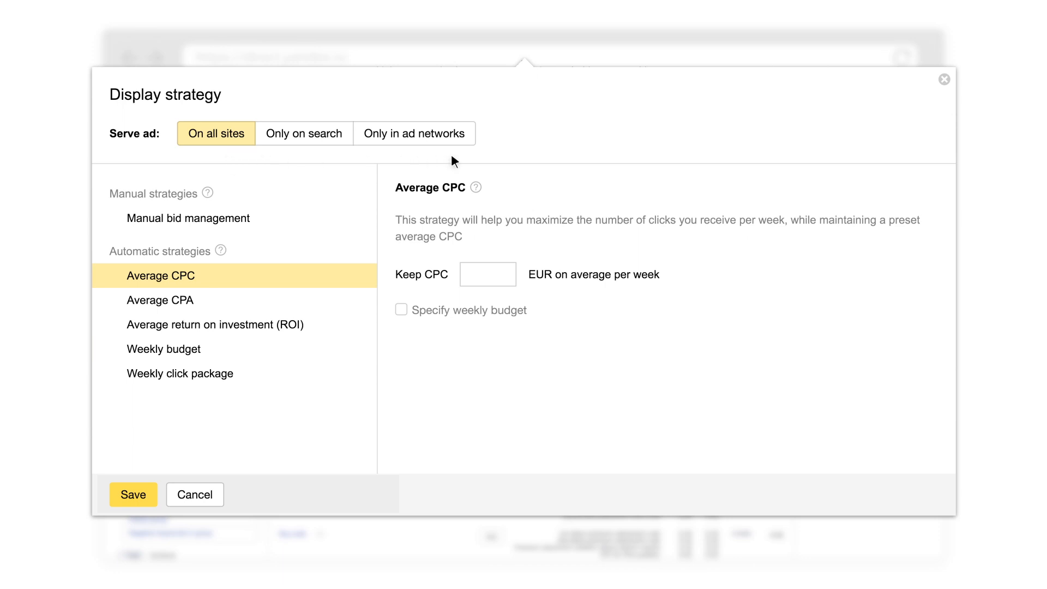
mouse_move(267, 357)
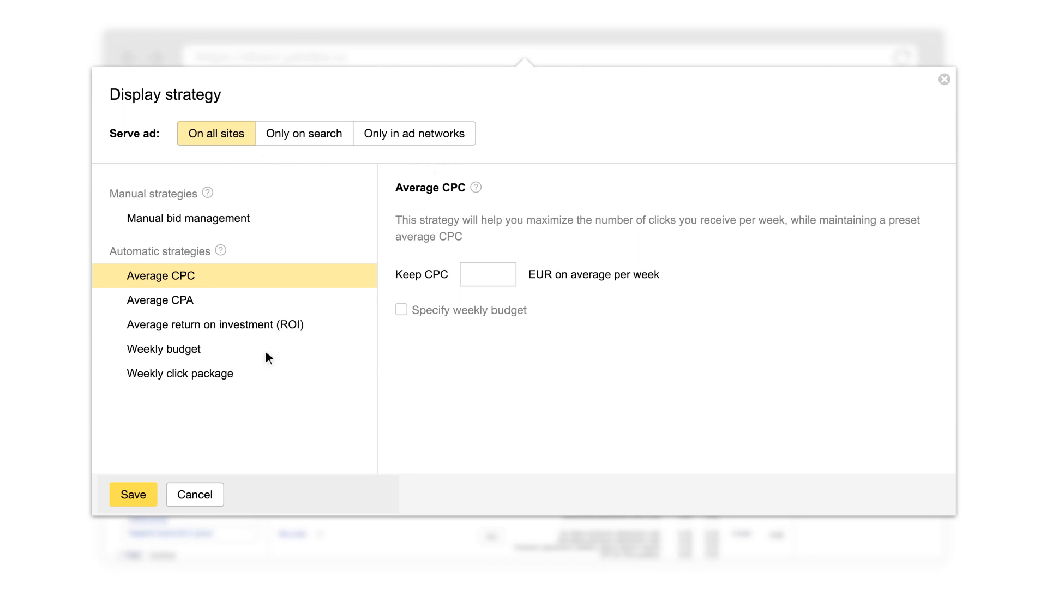
Save a Weekly budget strategy spending 150 EUR per week for maximum clicks
left_click(164, 349)
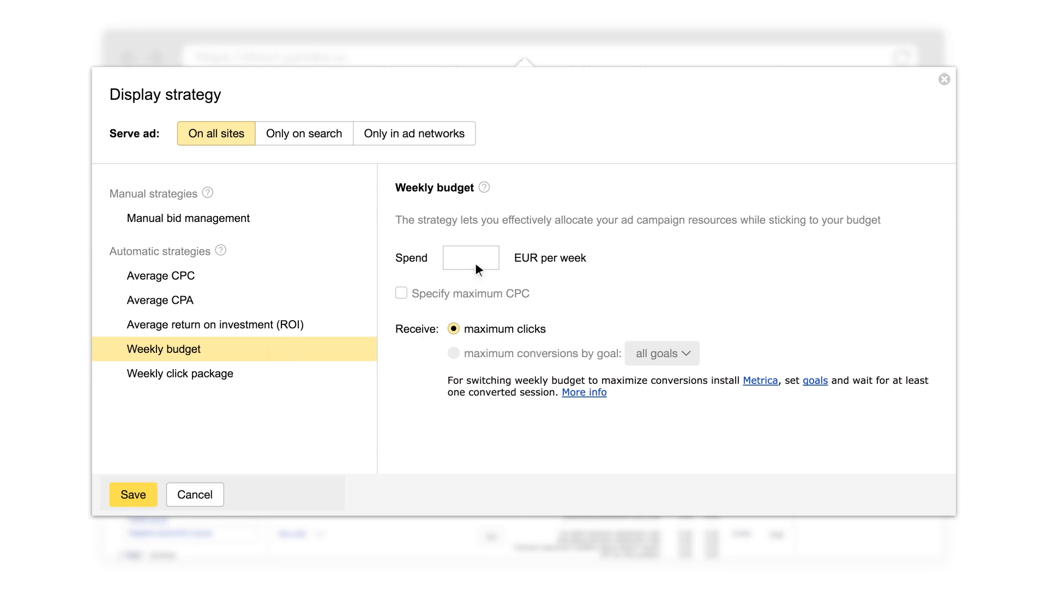
type("150")
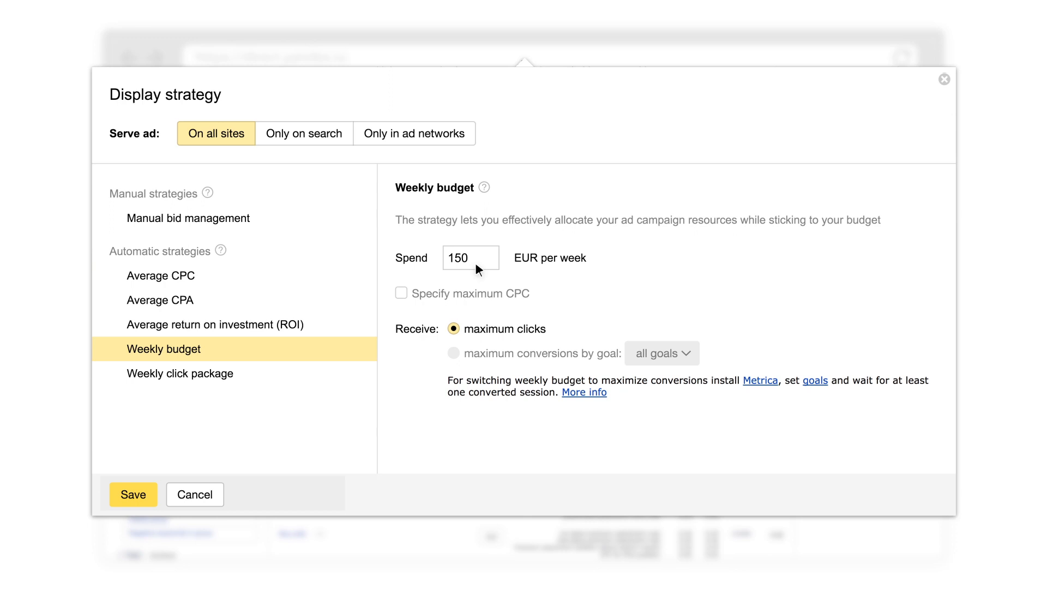
mouse_move(468, 275)
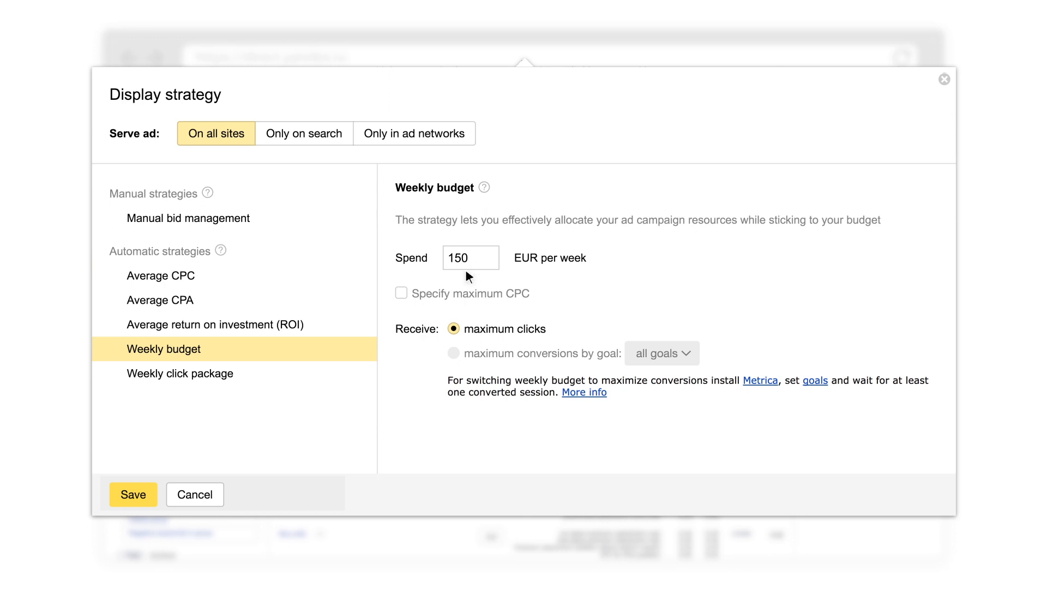
left_click(133, 494)
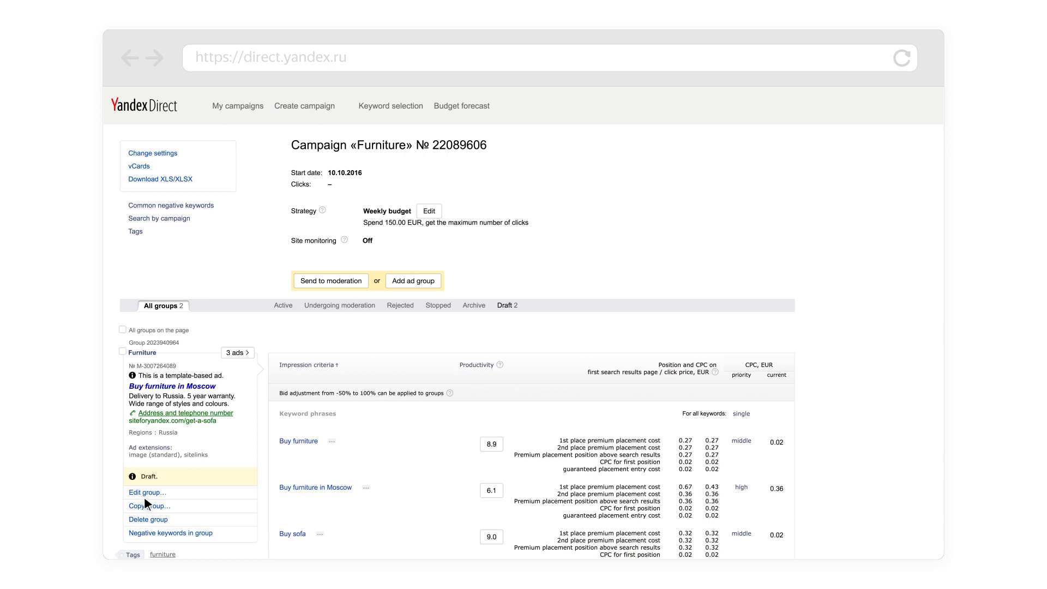
mouse_move(742, 449)
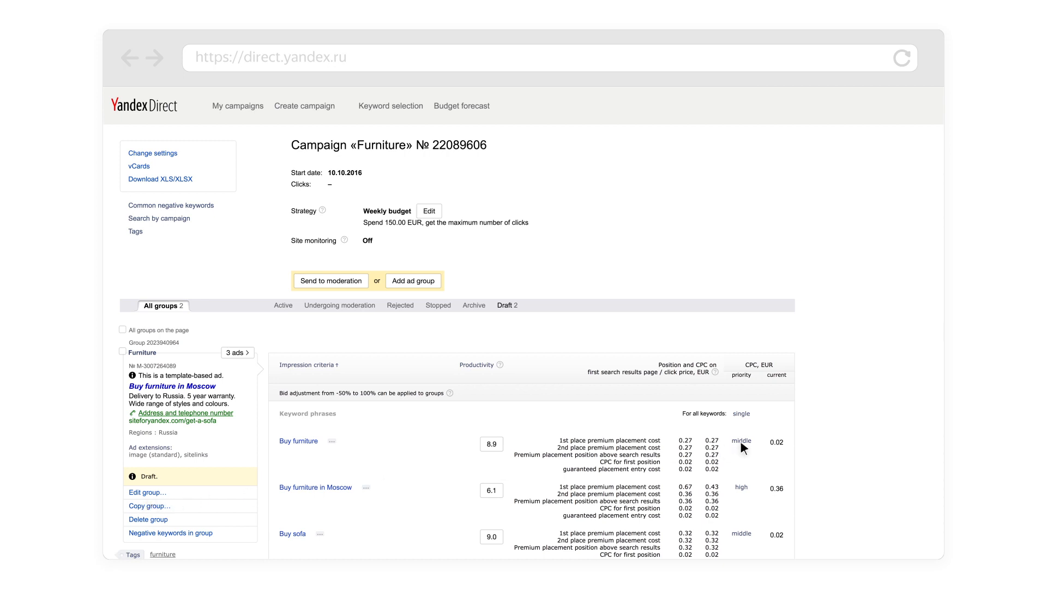
Change the Buy furniture keyword's priority from middle to high and confirm
left_click(742, 440)
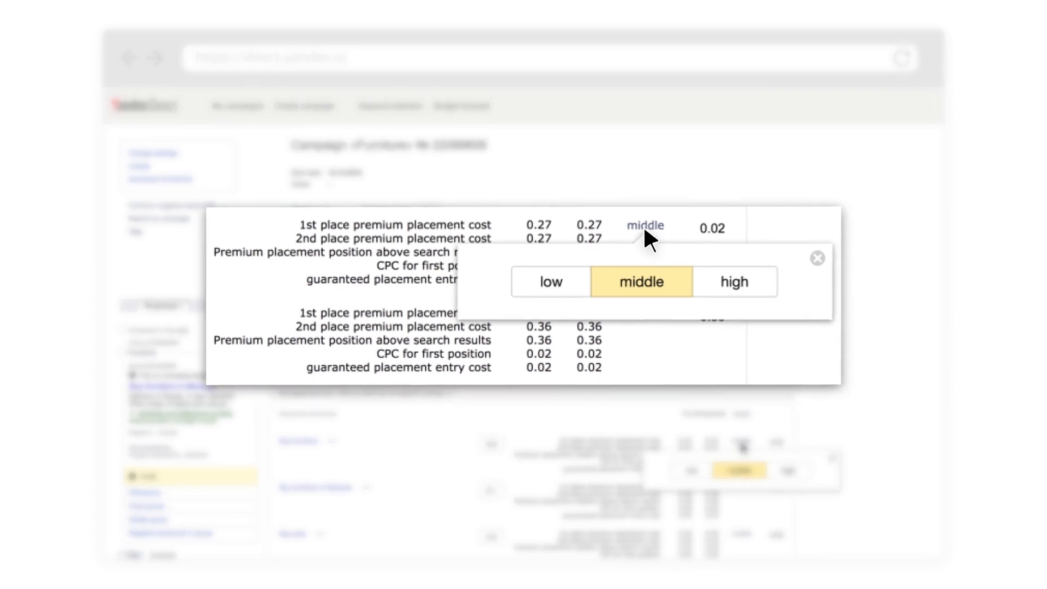
left_click(733, 281)
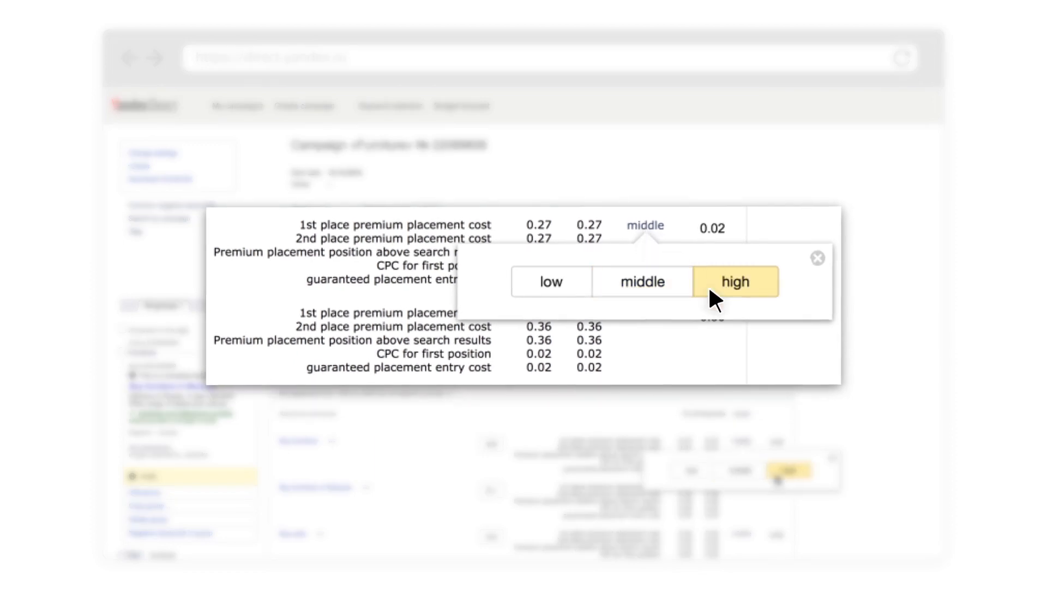
left_click(734, 281)
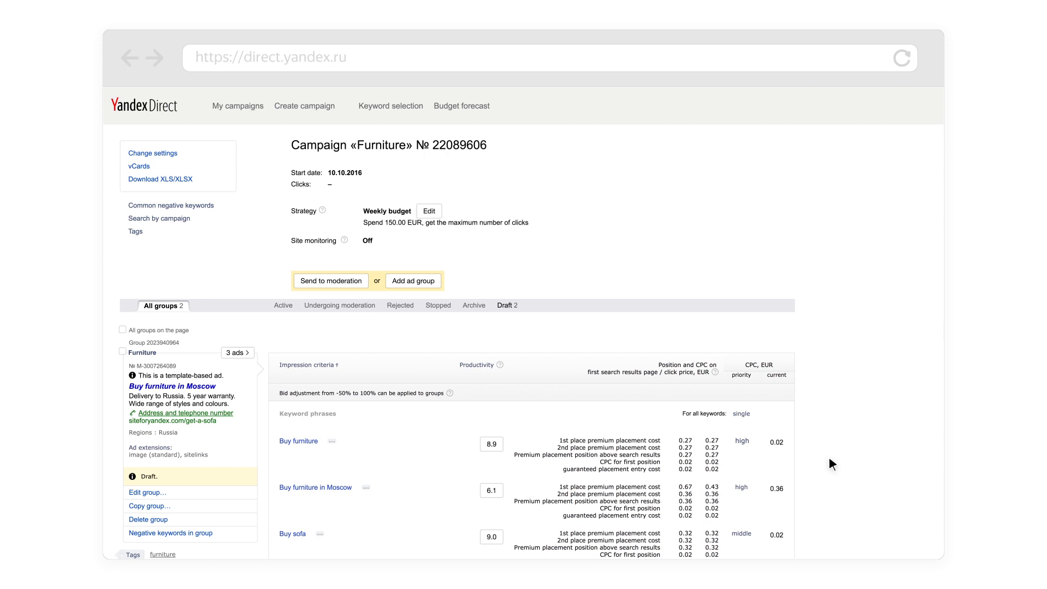
scroll("down", 3)
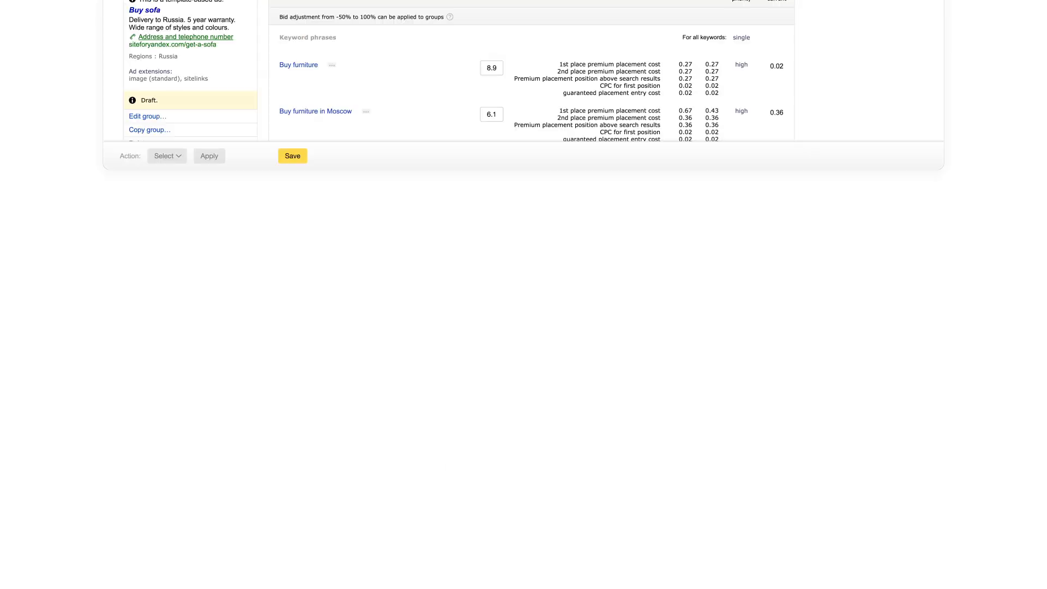
scroll("up", 3)
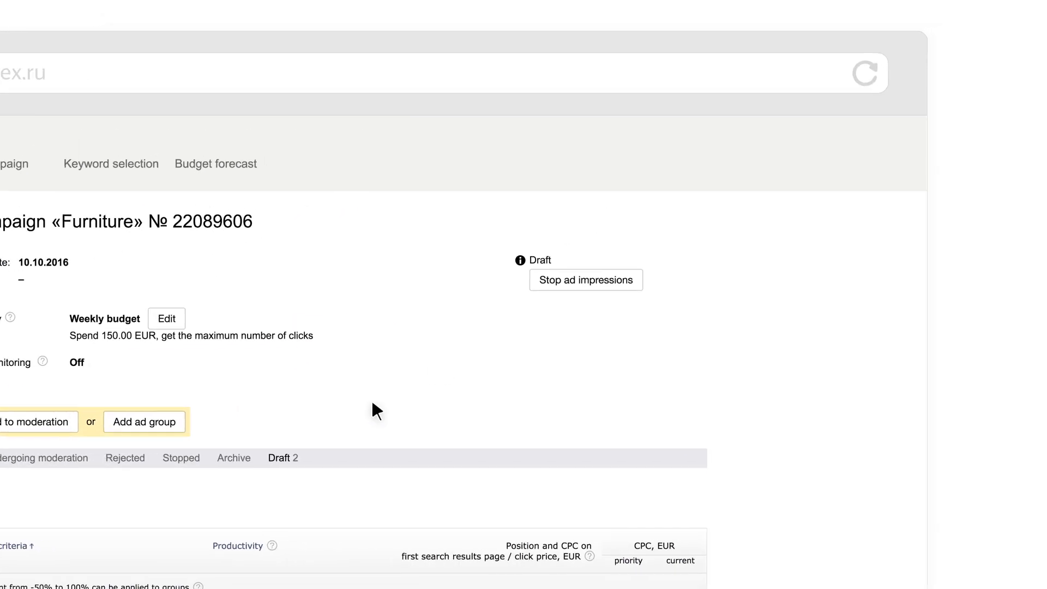
left_click(586, 280)
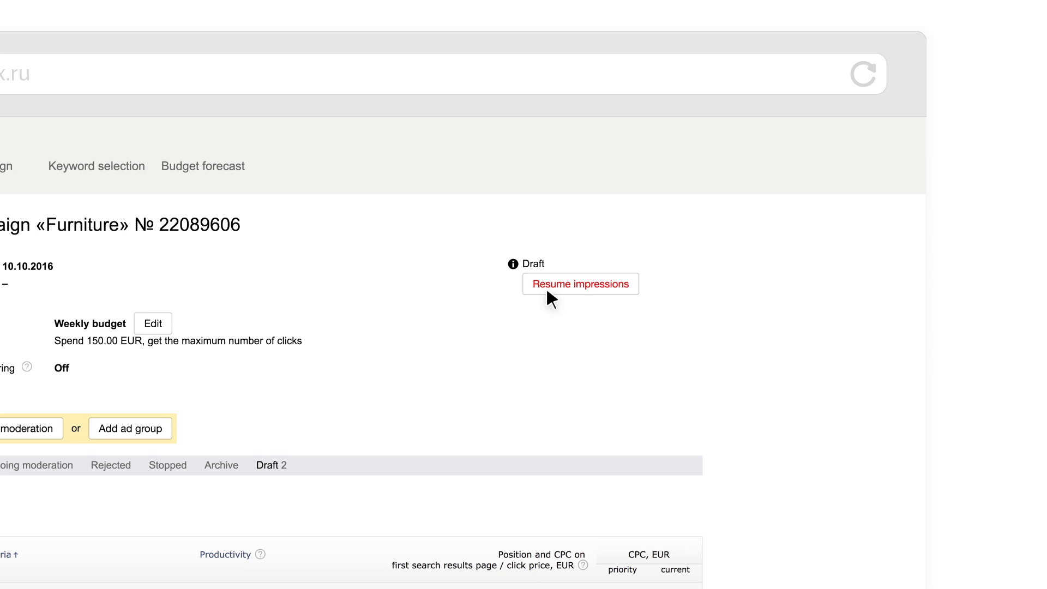
left_click(579, 284)
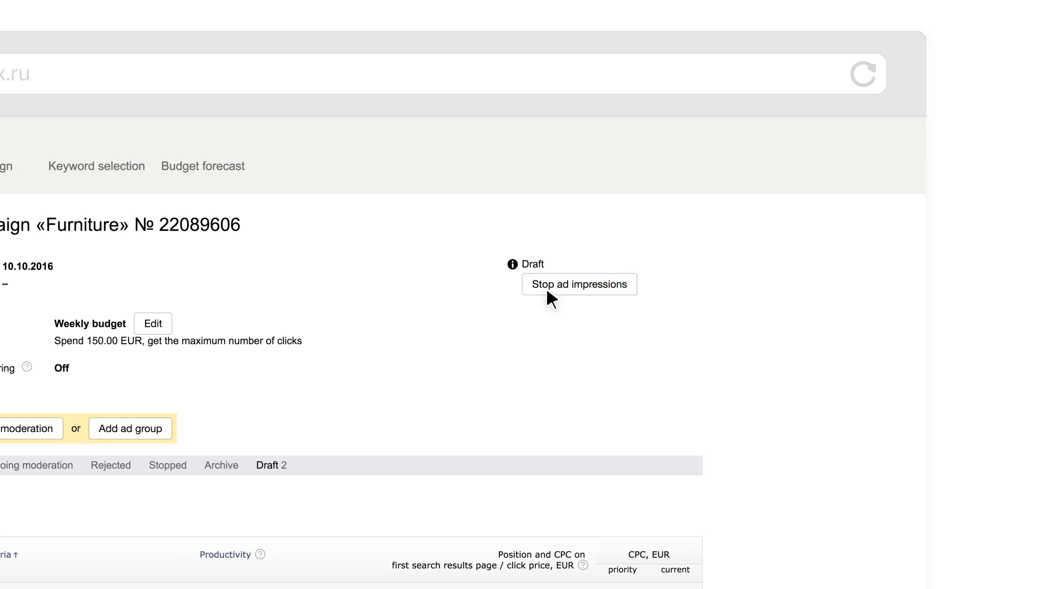